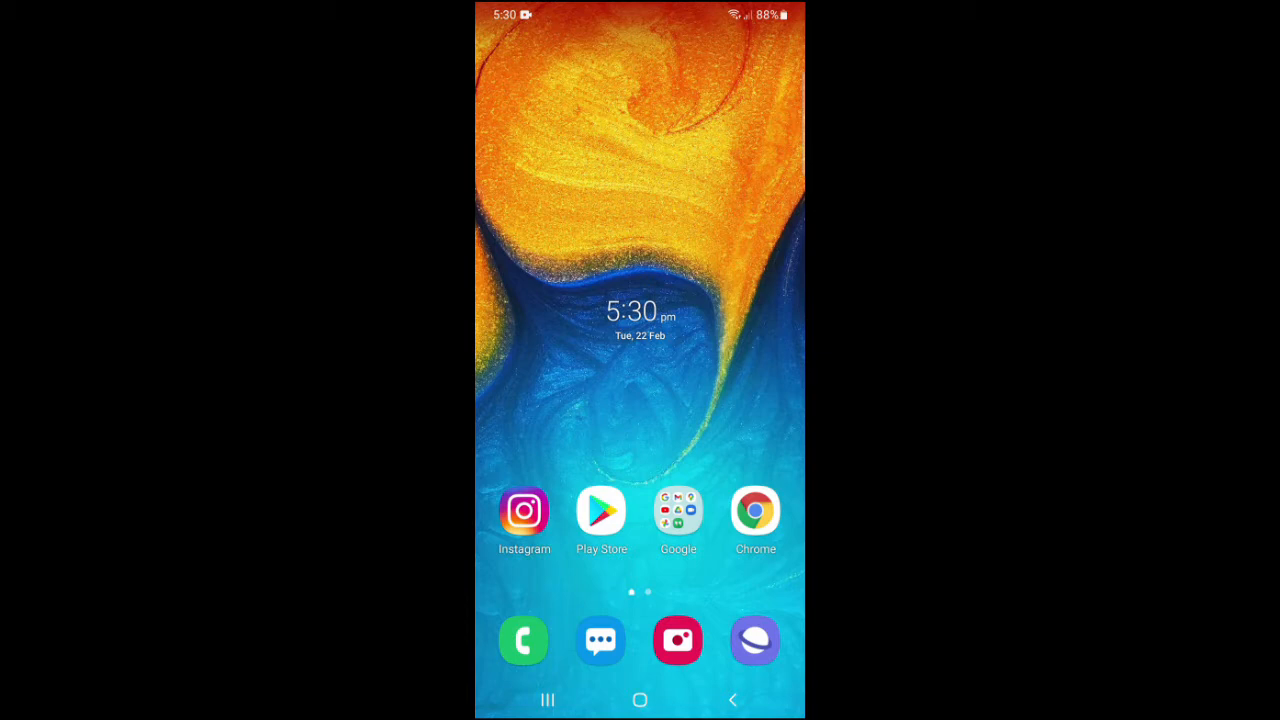
Step: Launch Instagram from the home screen and play thenotoriousmma's story full screen
{"action": "left_click", "coordinate": [524, 512]}
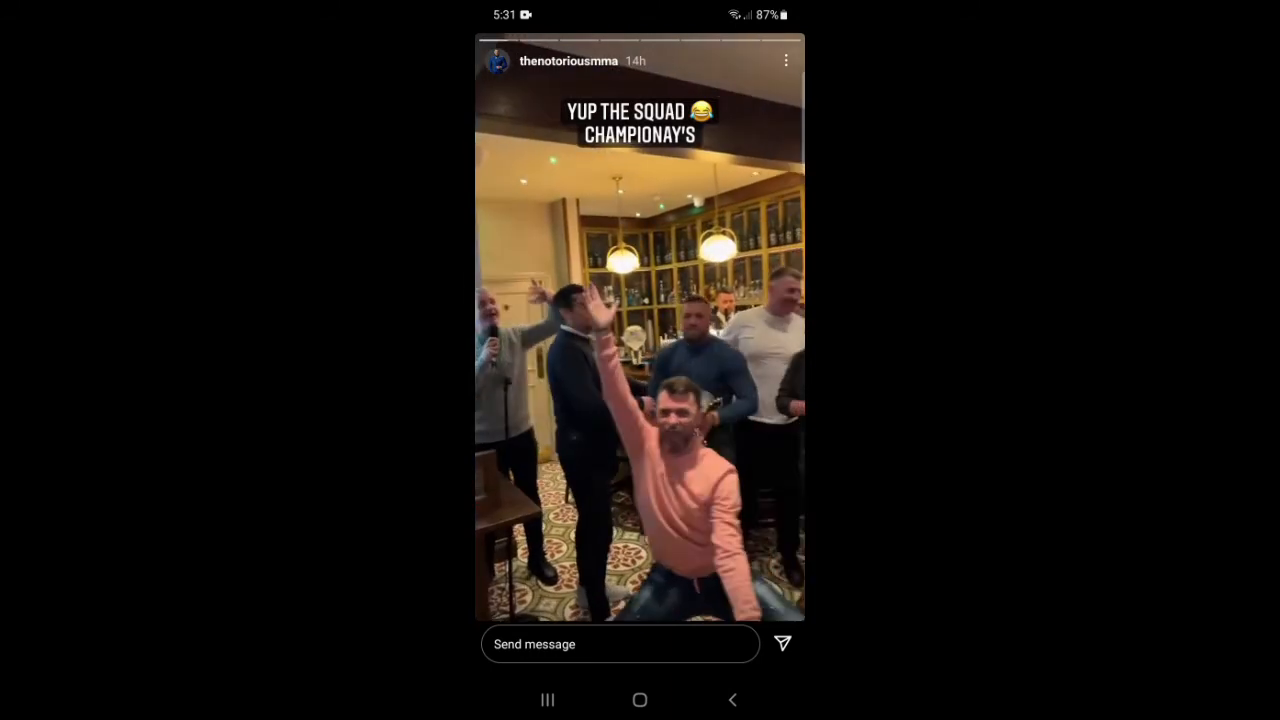
Step: From the story, go to thenotoriousmma's profile and block the account via the three-dot menu
{"action": "left_click", "coordinate": [568, 60]}
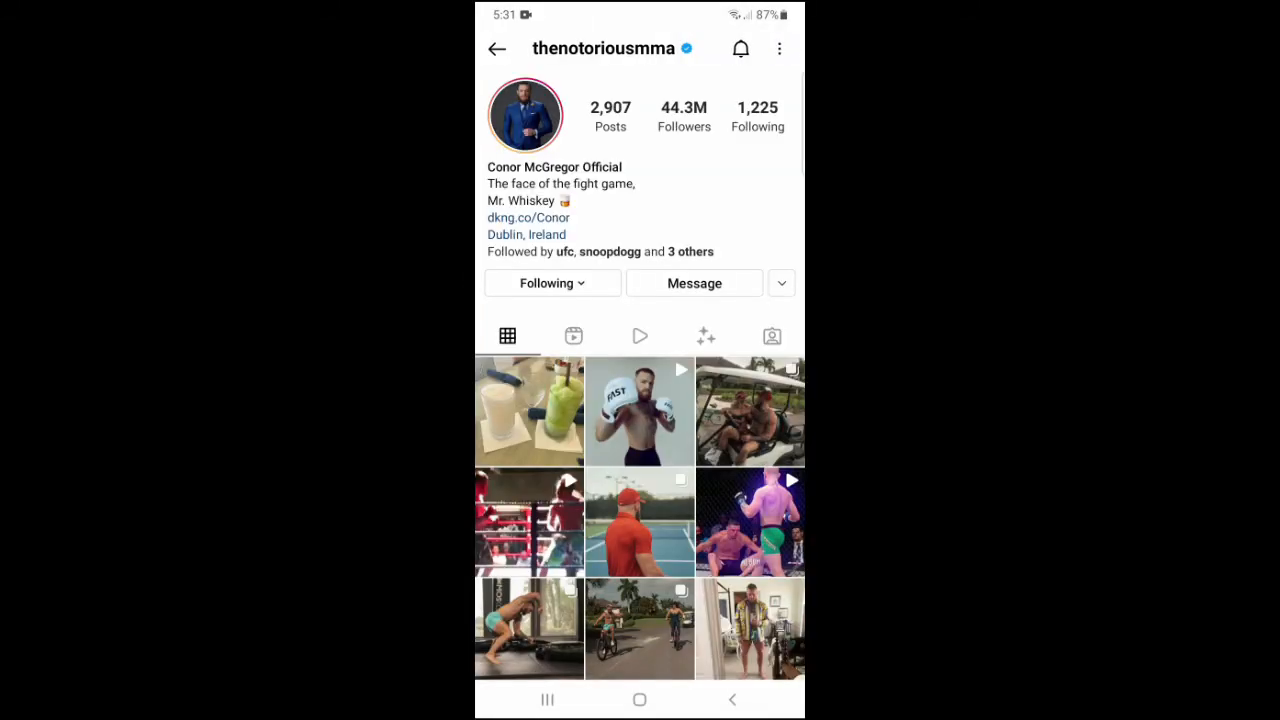
{"action": "left_click", "coordinate": [780, 48]}
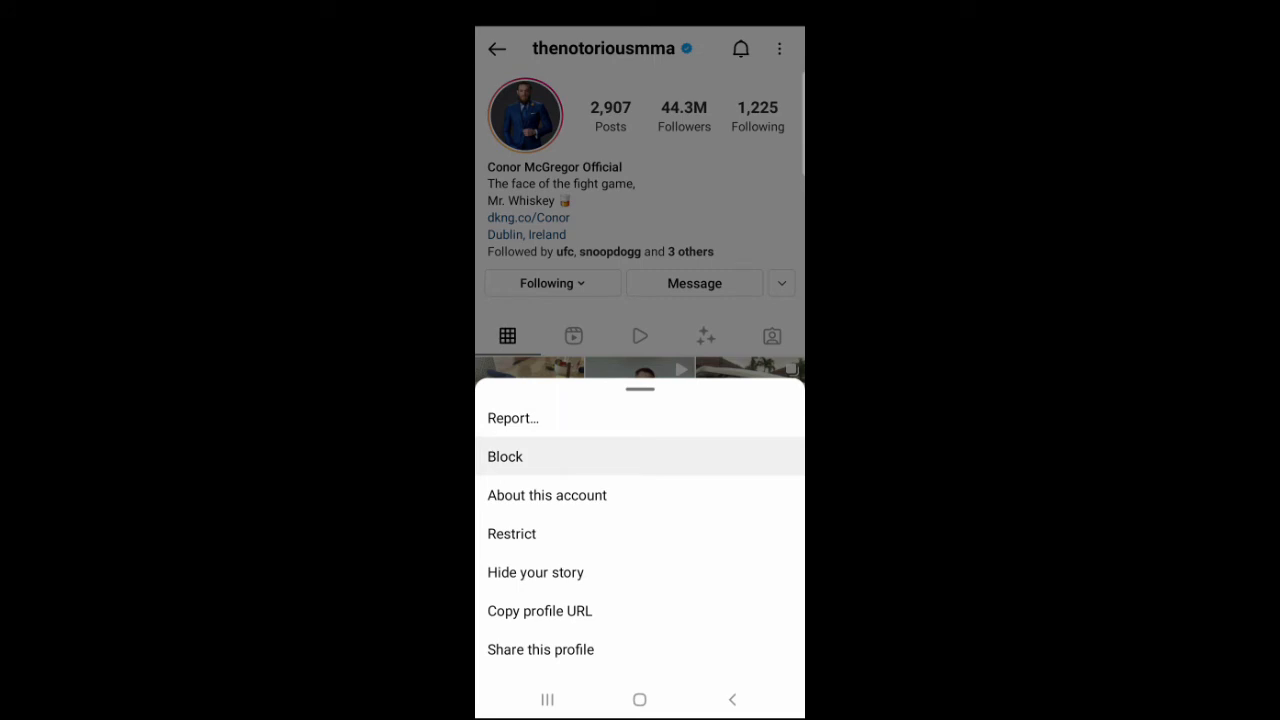
{"action": "left_click", "coordinate": [504, 456]}
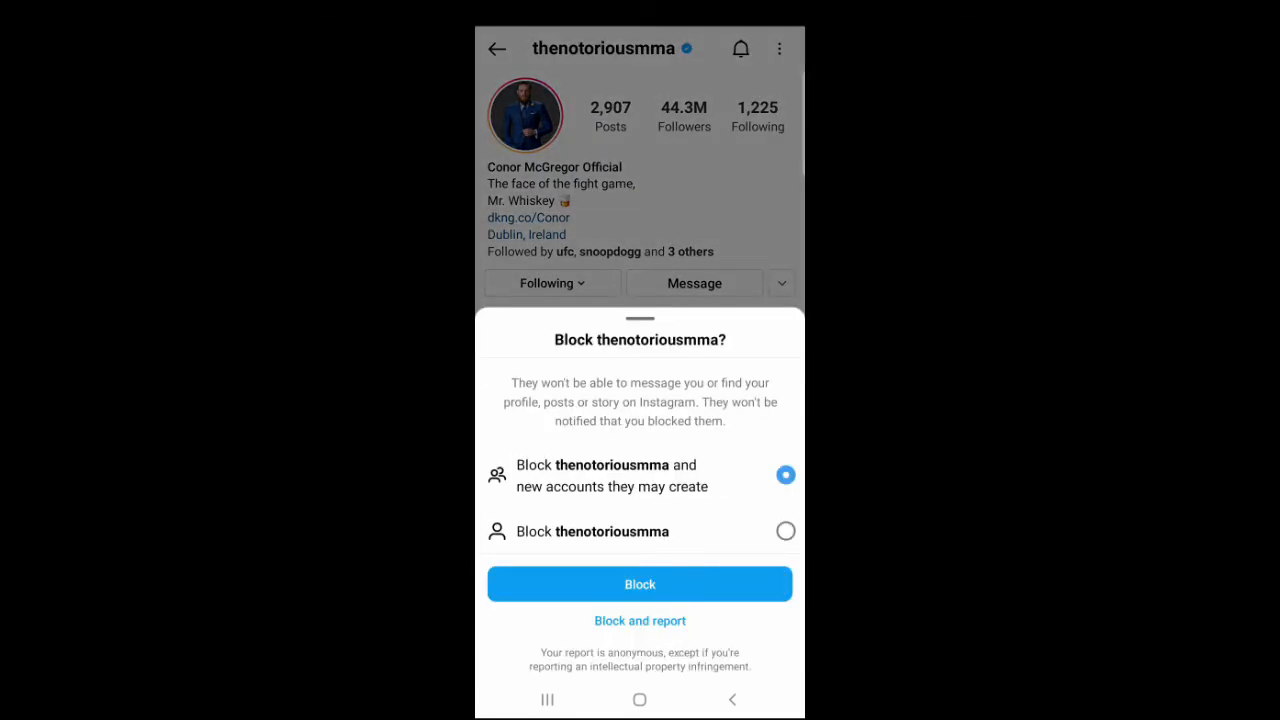
{"action": "left_click", "coordinate": [640, 584]}
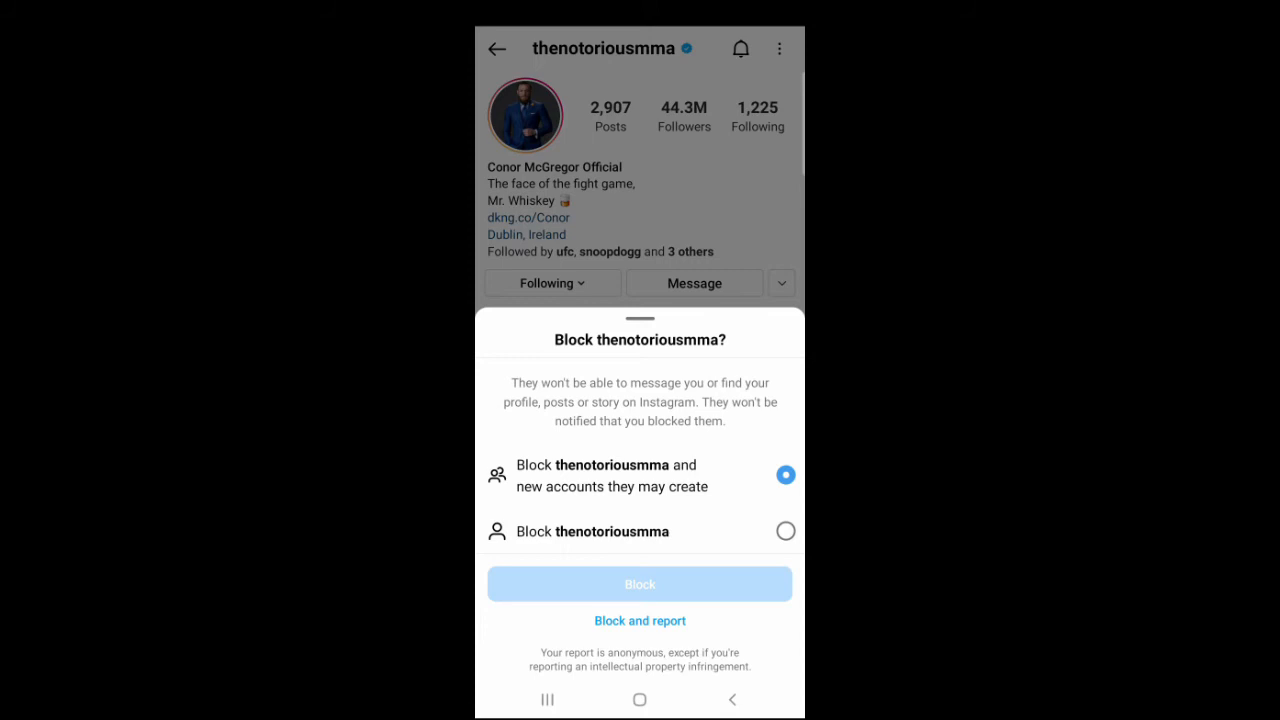
{"action": "left_click", "coordinate": [640, 584]}
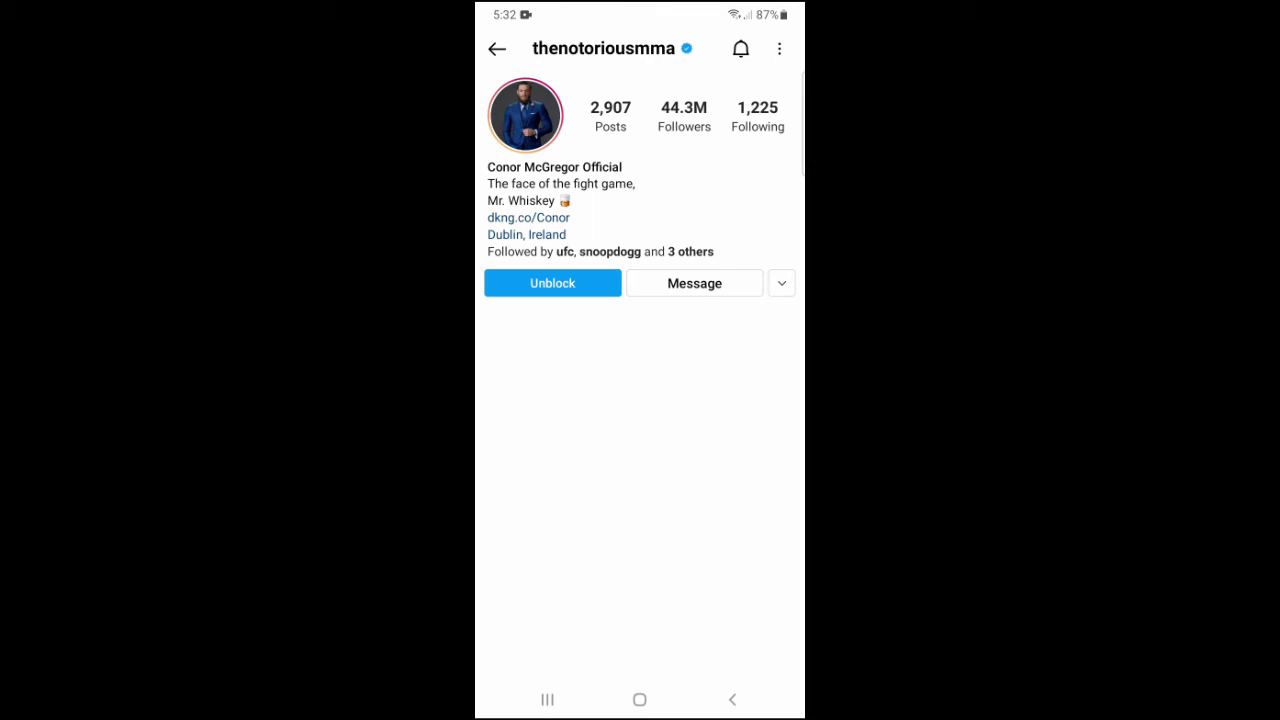
Step: Unblock thenotoriousmma from the profile, confirm, and dismiss the 'unblocked' notice
{"action": "left_click", "coordinate": [552, 284]}
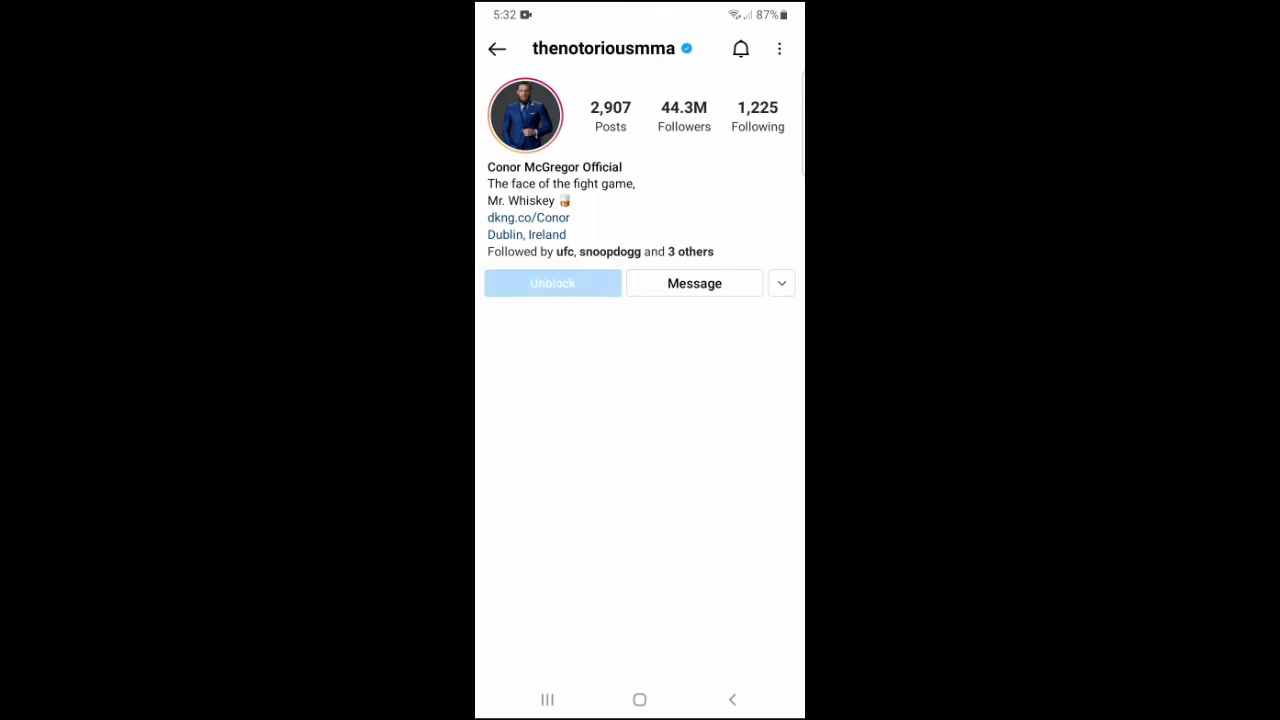
{"action": "left_click", "coordinate": [552, 284]}
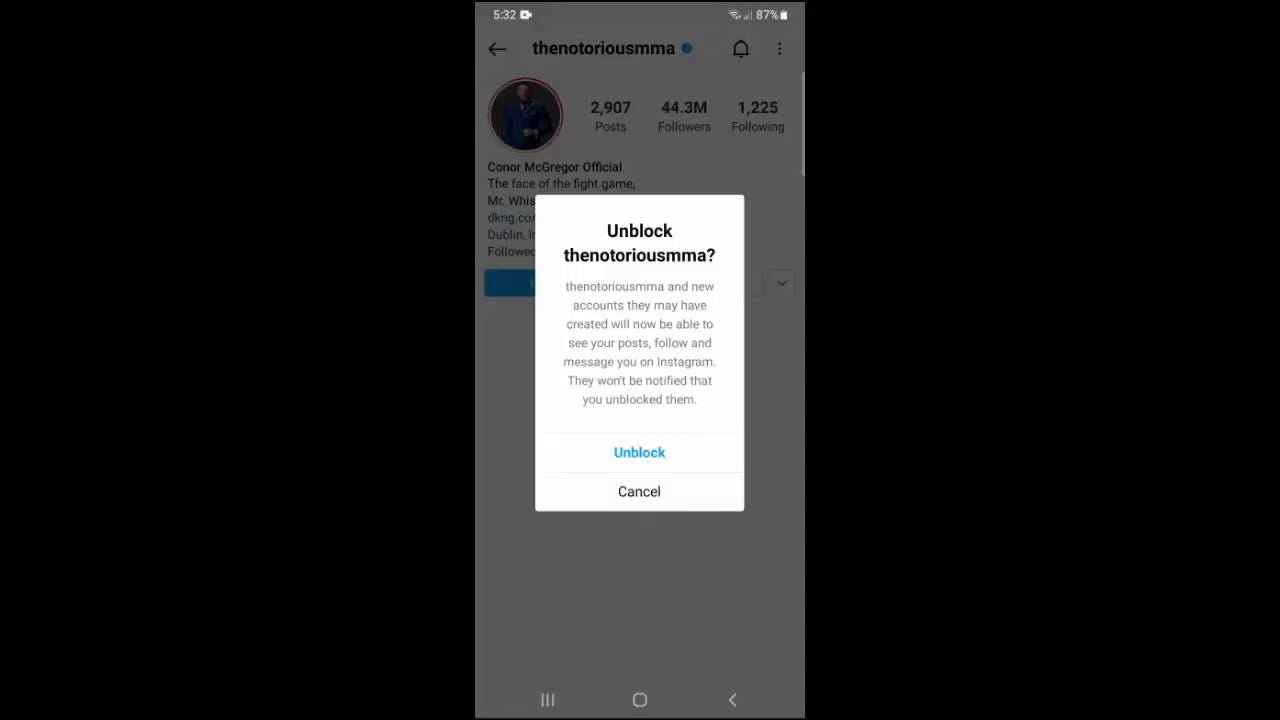
{"action": "left_click", "coordinate": [640, 452]}
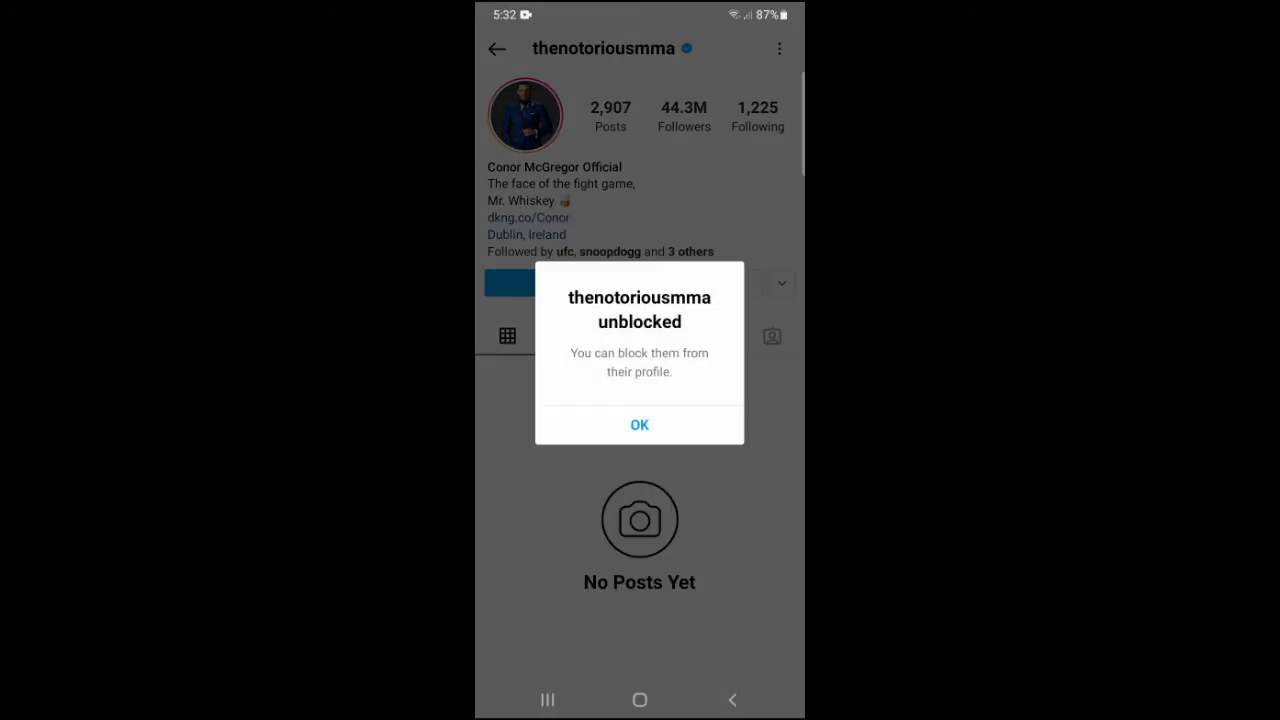
{"action": "left_click", "coordinate": [640, 424]}
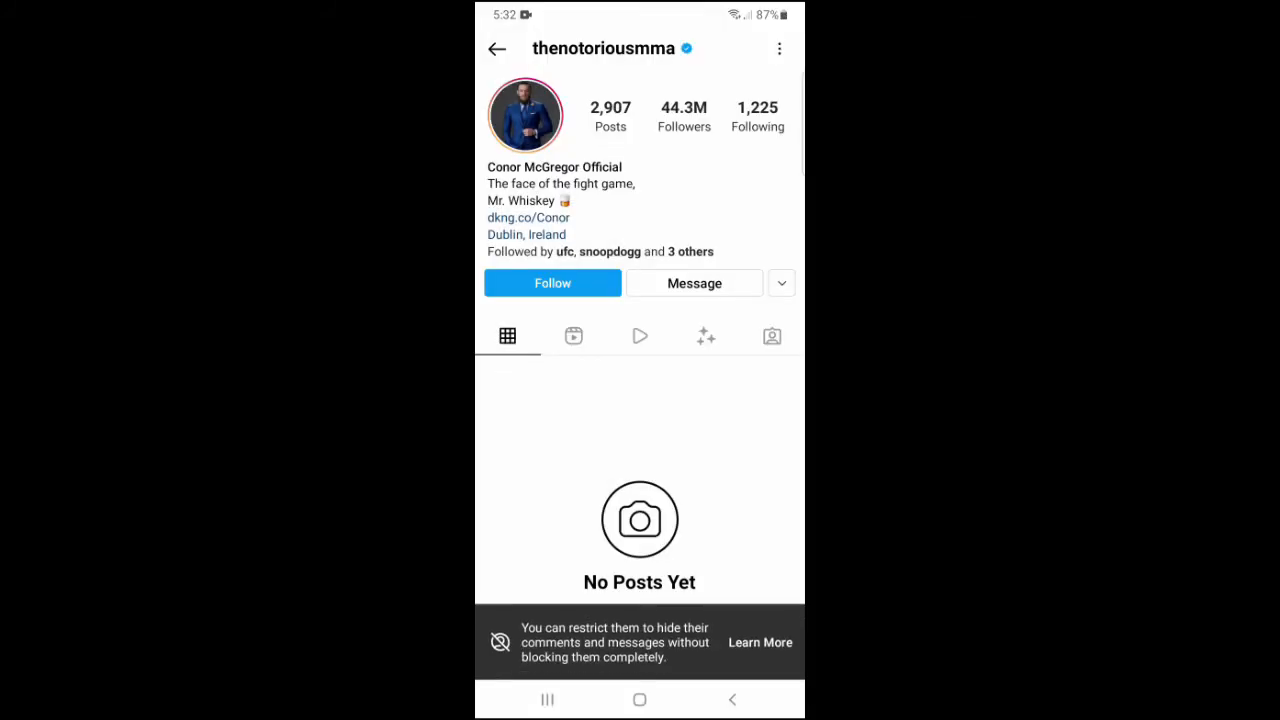